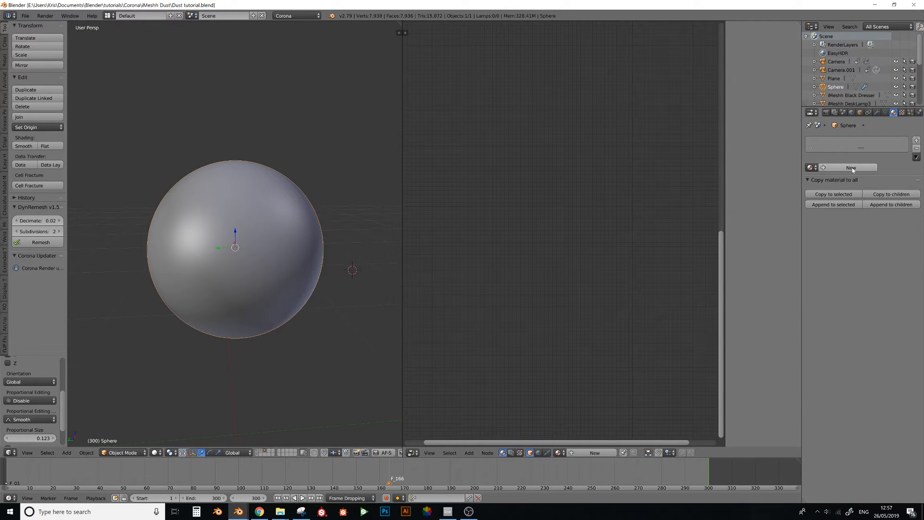
# Create a new material, Material.003, for the sphere from the Material properties.
pyautogui.click(850, 167)
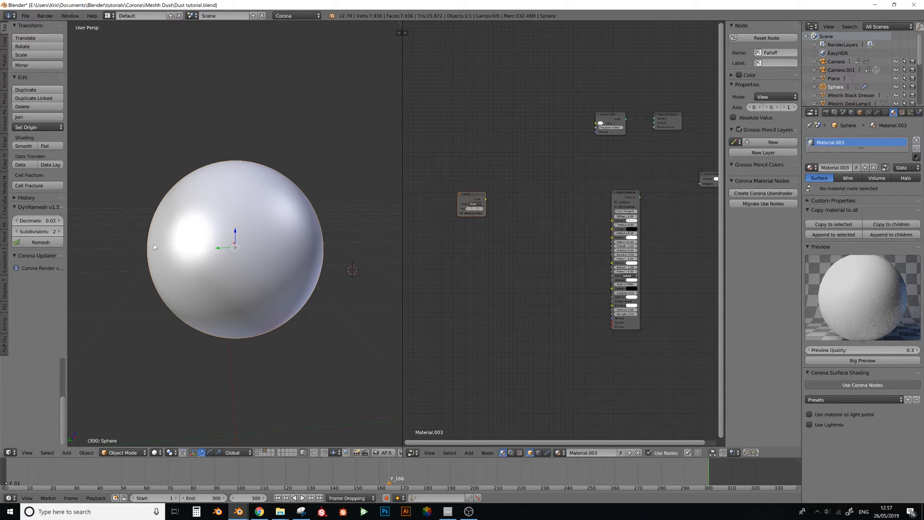
pyautogui.moveTo(321, 246)
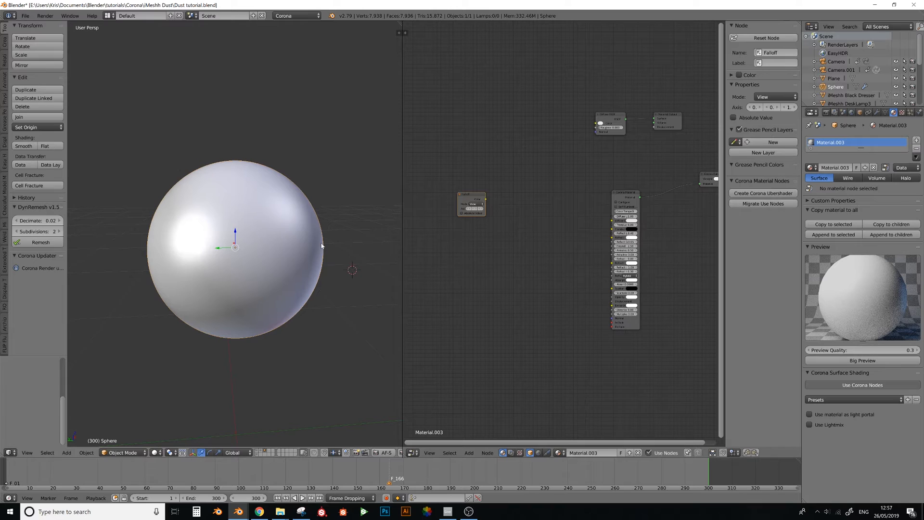
pyautogui.moveTo(191, 312)
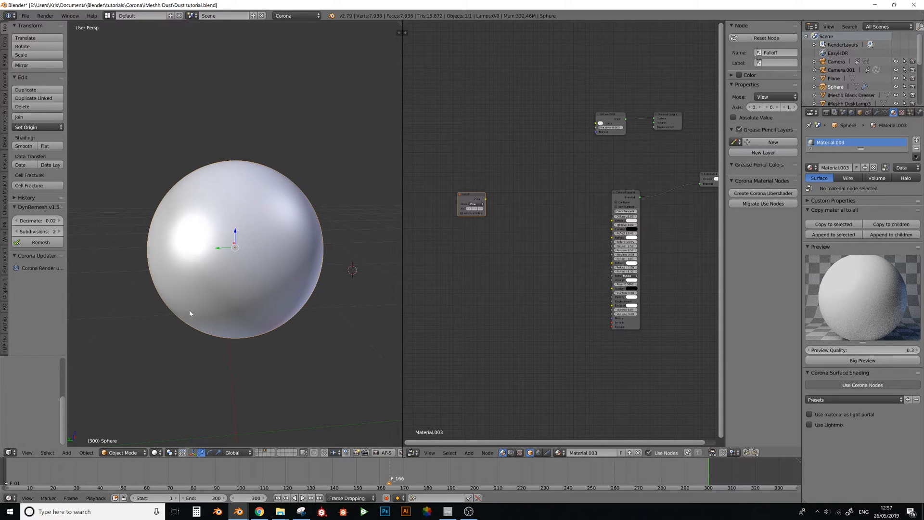
pyautogui.moveTo(243, 271)
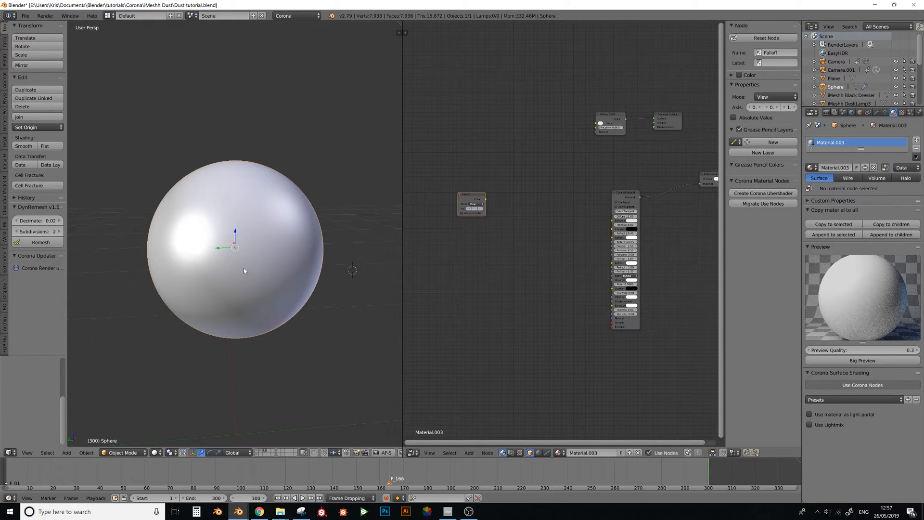
pyautogui.moveTo(180, 230)
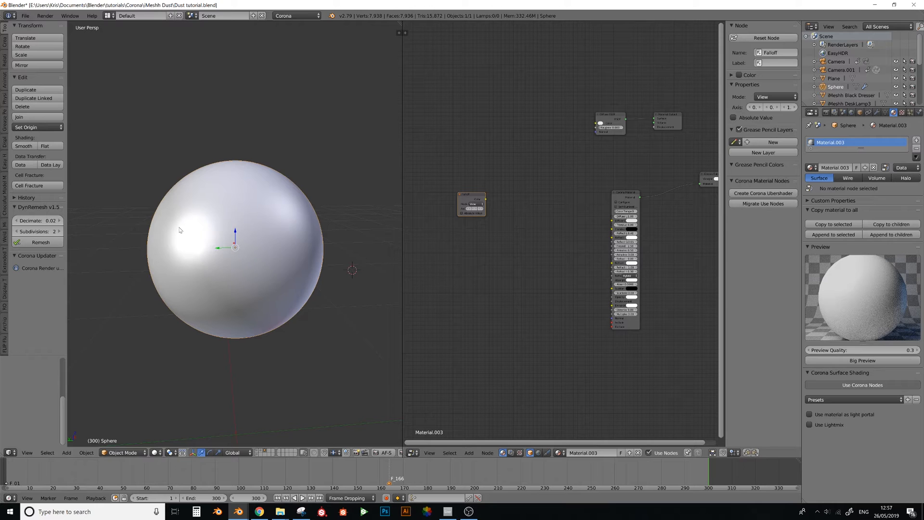
pyautogui.moveTo(159, 229)
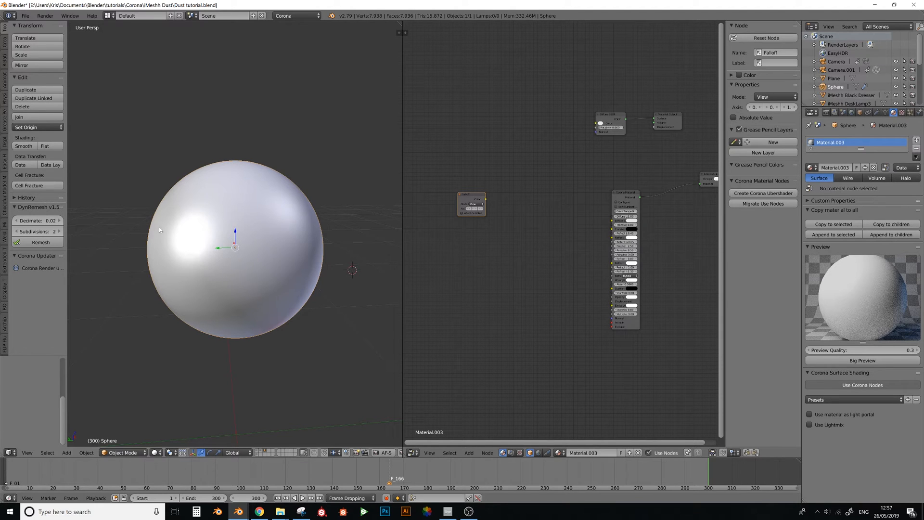
pyautogui.moveTo(177, 207)
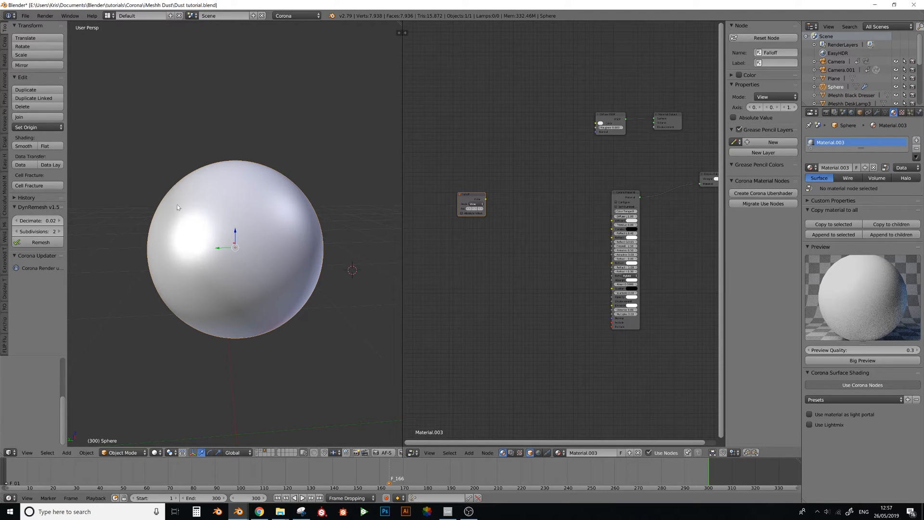
pyautogui.moveTo(148, 243)
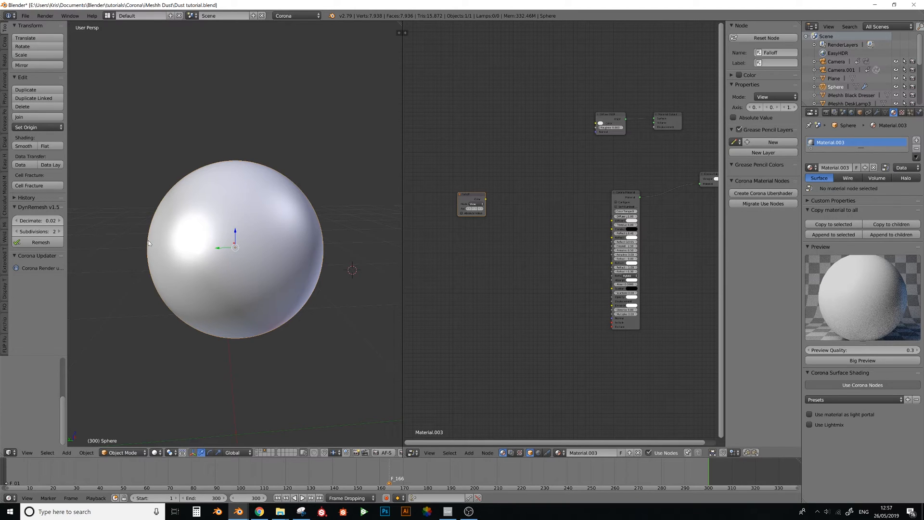
pyautogui.moveTo(283, 189)
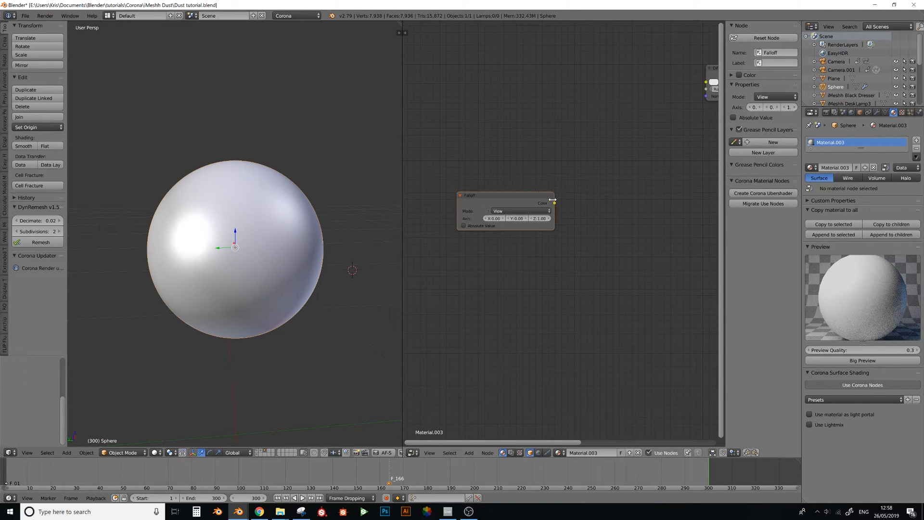
# Switch the Falloff node's Mode to World for a top-to-bottom gradient.
pyautogui.click(520, 211)
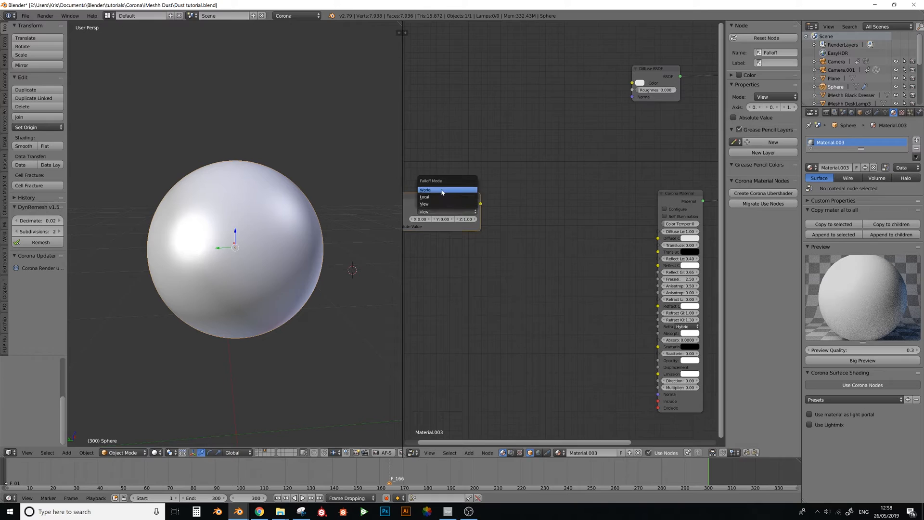
pyautogui.click(448, 190)
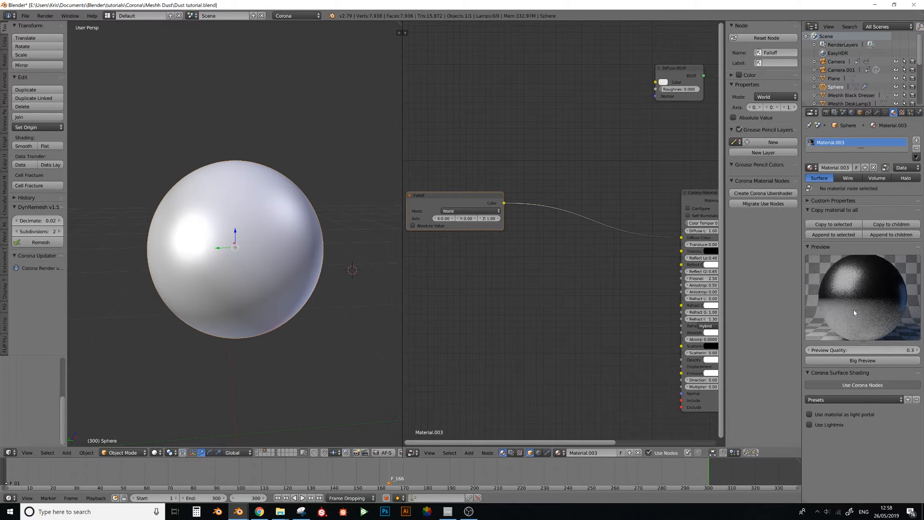
pyautogui.moveTo(880, 302)
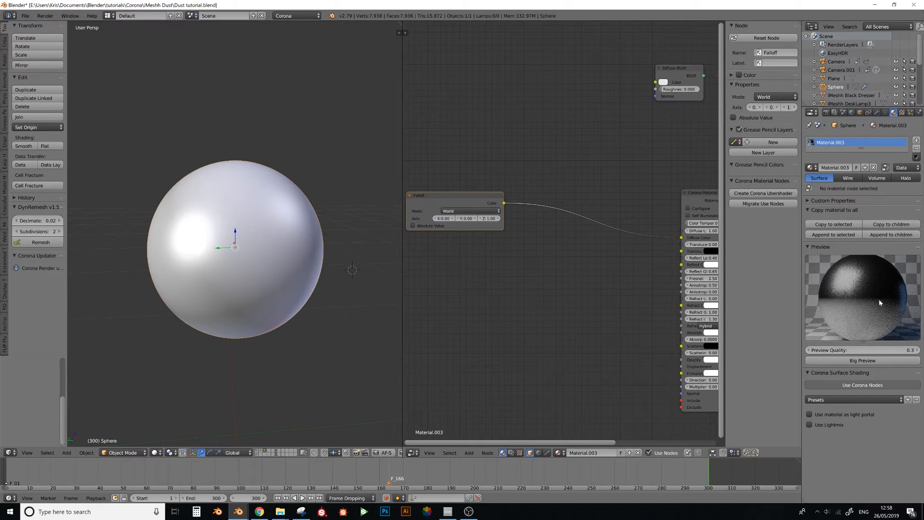
pyautogui.moveTo(844, 300)
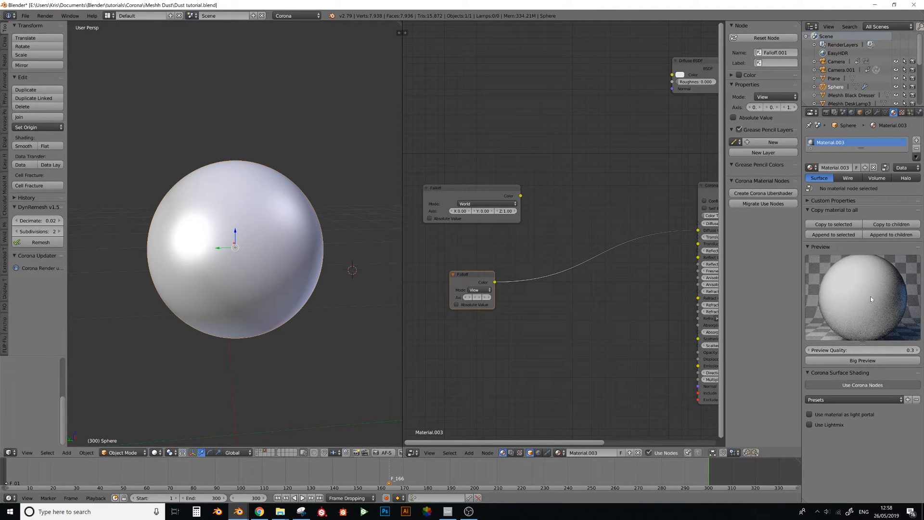
pyautogui.moveTo(829, 299)
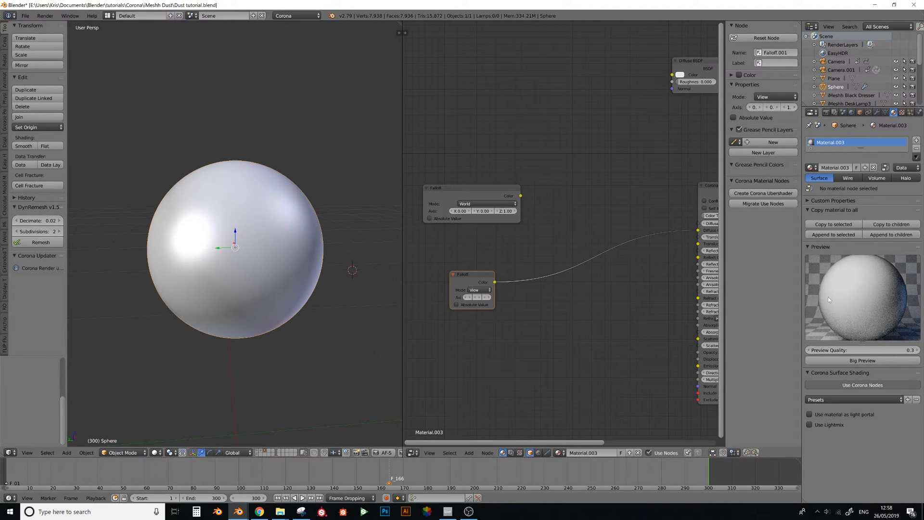
pyautogui.moveTo(895, 274)
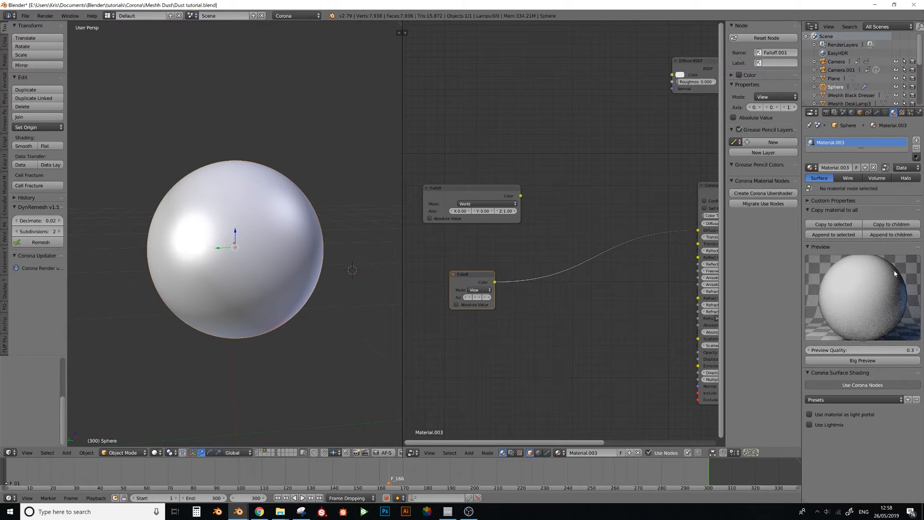
pyautogui.moveTo(522, 197)
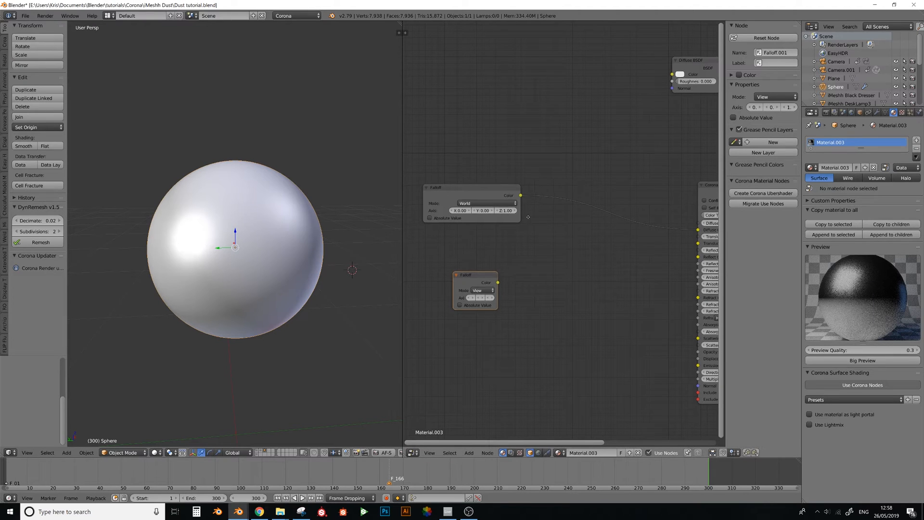
# Add a Mix RGB node via 'mix' search and set its operation to Add.
pyautogui.write('mix')
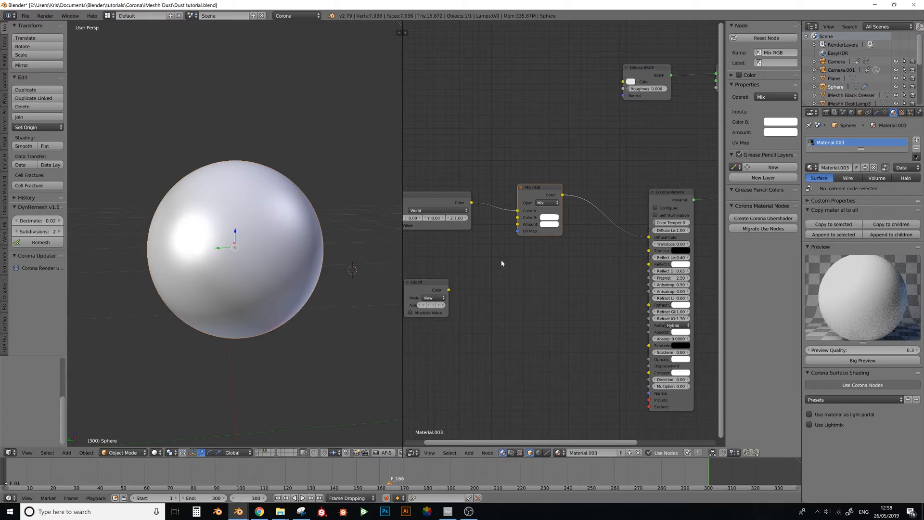
pyautogui.click(548, 203)
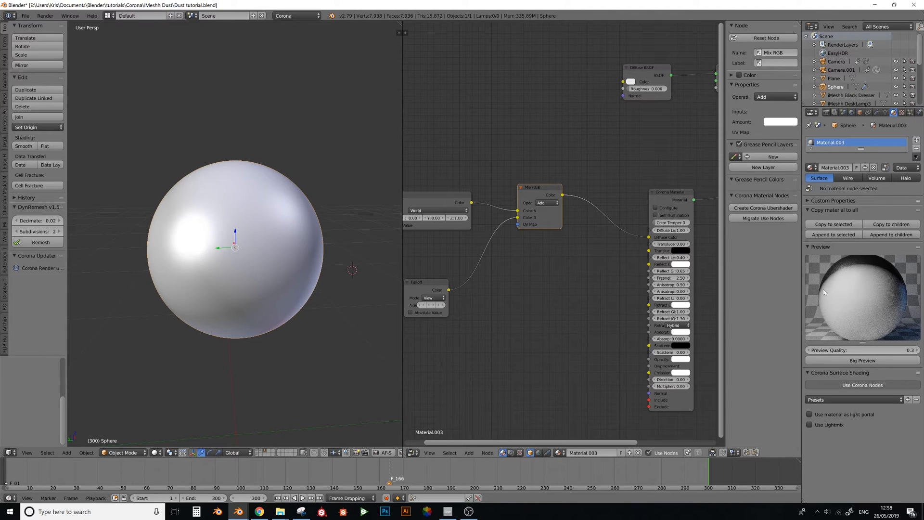
pyautogui.moveTo(838, 272)
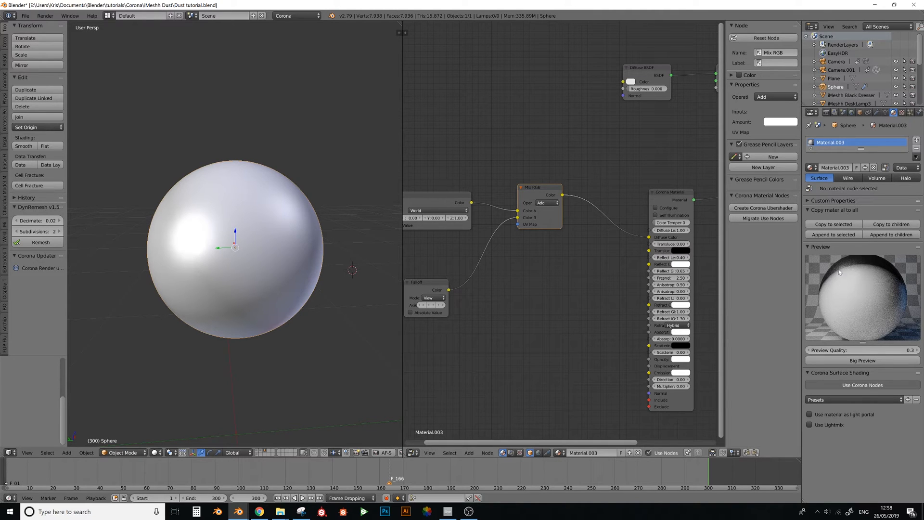
pyautogui.moveTo(825, 311)
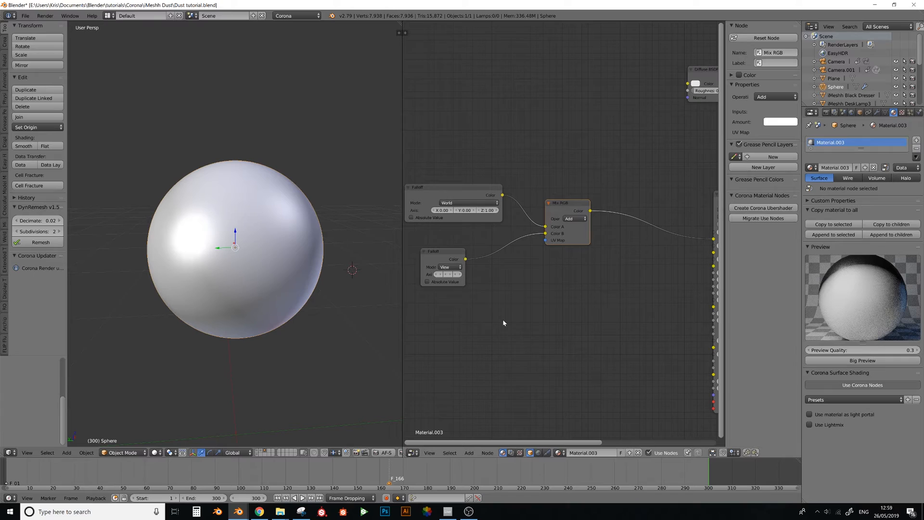
pyautogui.moveTo(575, 332)
pyautogui.write('dus')
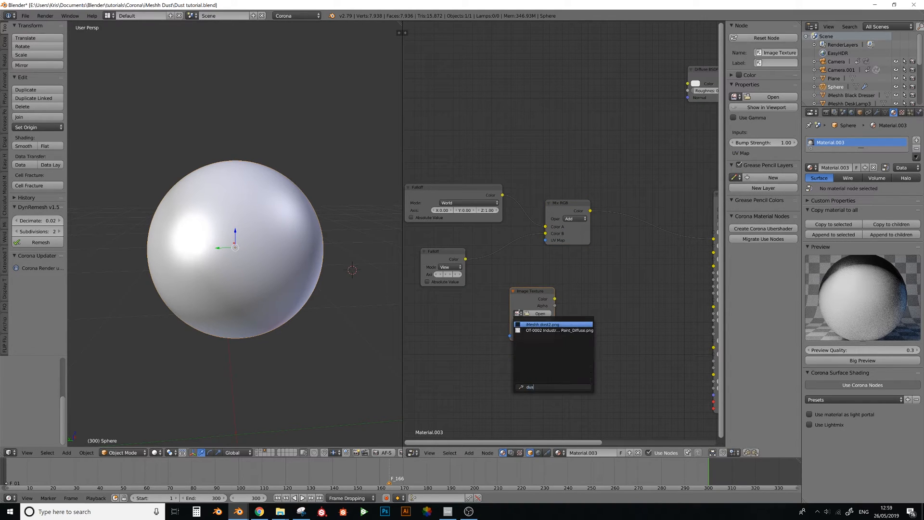
# Load the dust PNG into the Image Texture node.
pyautogui.click(540, 324)
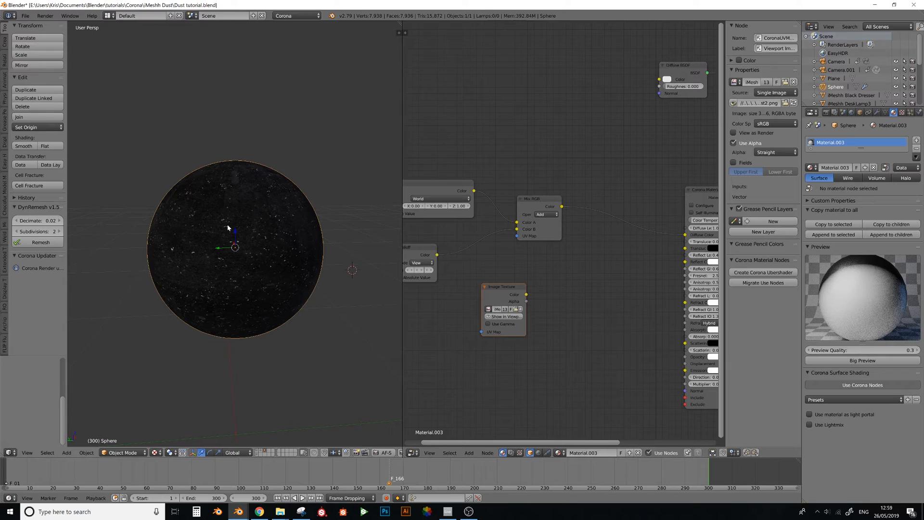
pyautogui.moveTo(236, 214)
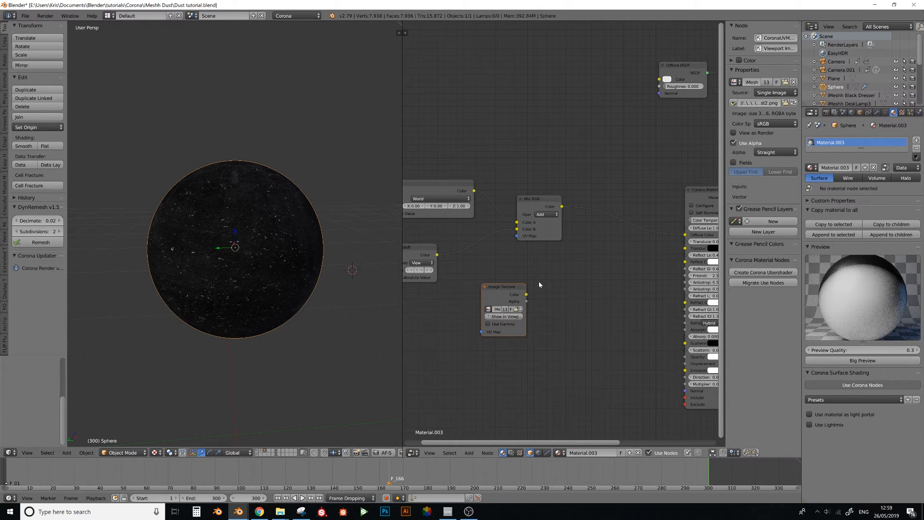
# Add a second Mix RGB node and set its blend mode to Multiply for the dust texture.
pyautogui.click(538, 284)
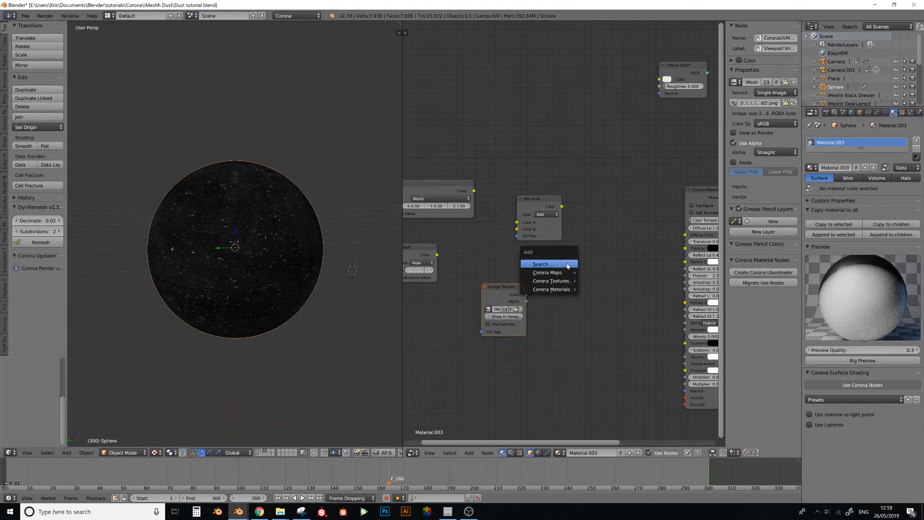
pyautogui.click(547, 271)
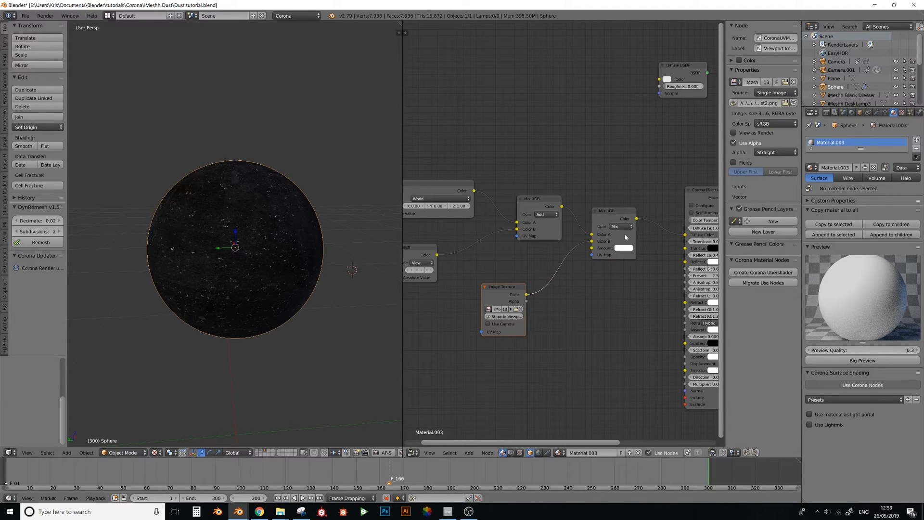
pyautogui.click(620, 226)
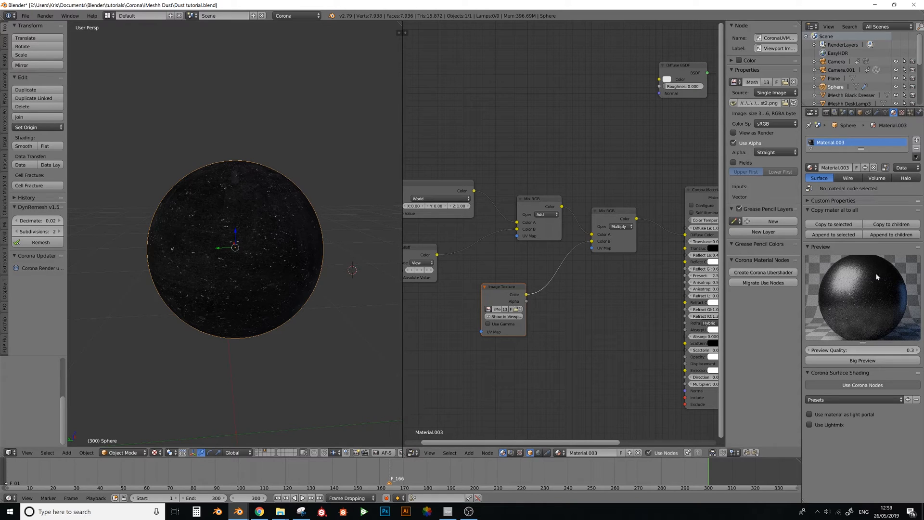
pyautogui.moveTo(726, 262)
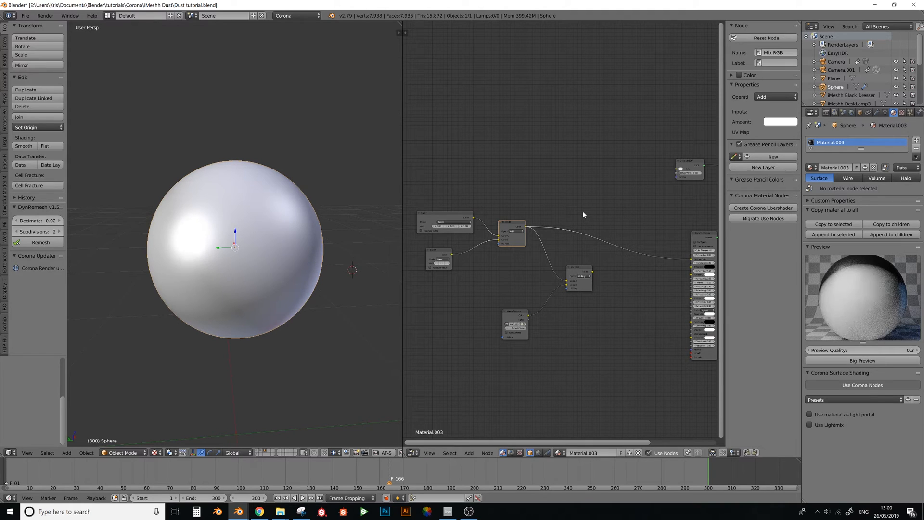
# Search 'ton' to add a Tone Map Shader between the Add and Multiply mixes.
pyautogui.write('ton')
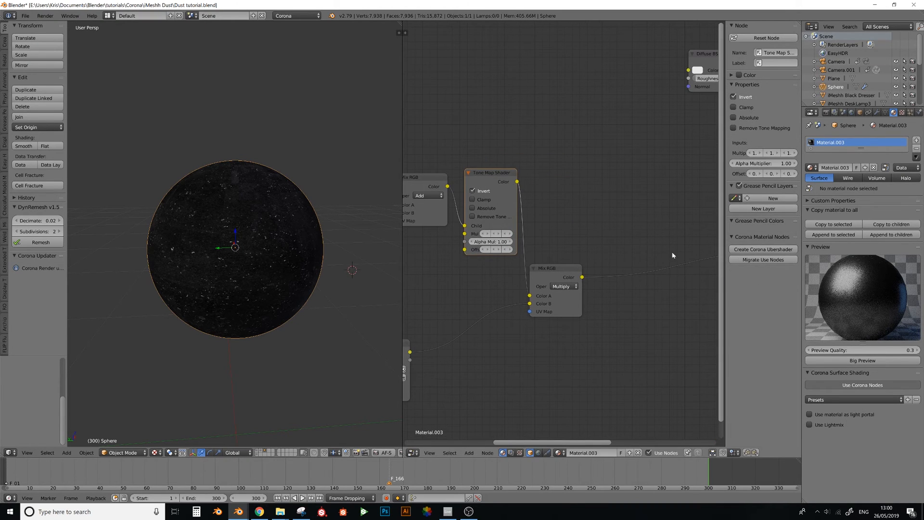
pyautogui.moveTo(252, 242)
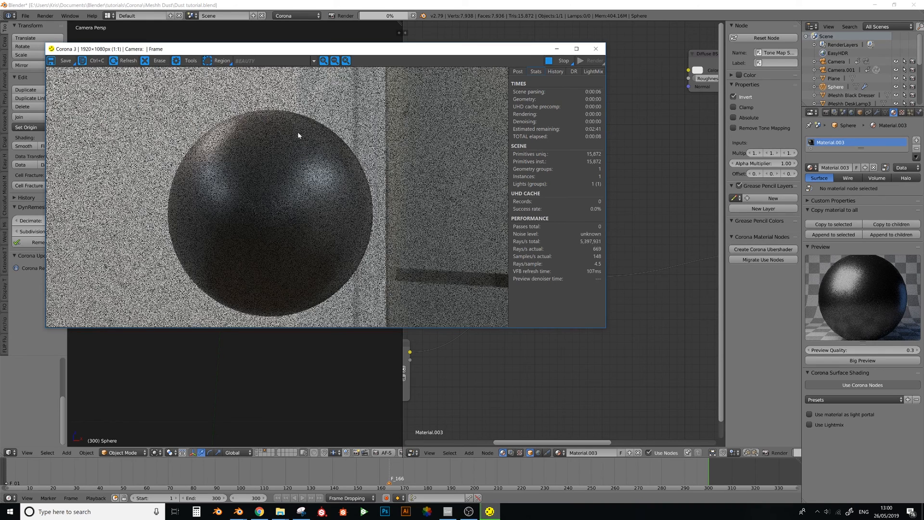
pyautogui.click(324, 61)
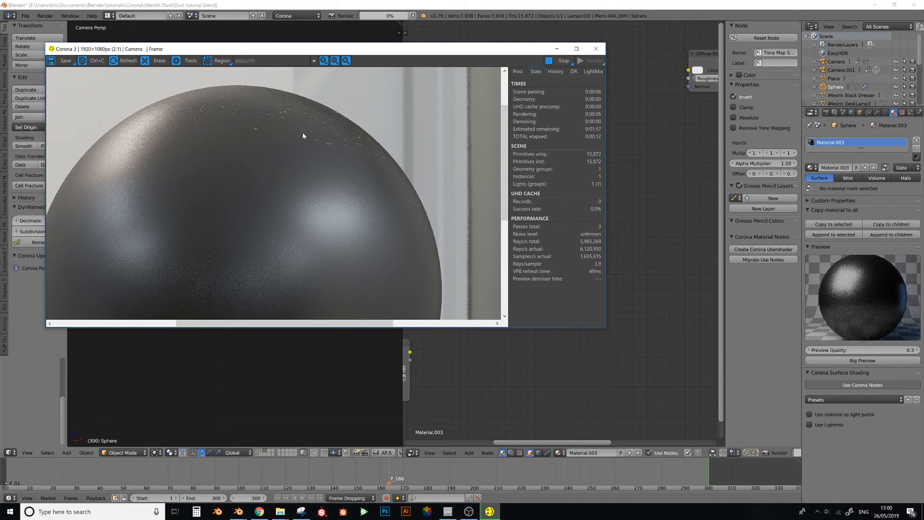
pyautogui.click(334, 61)
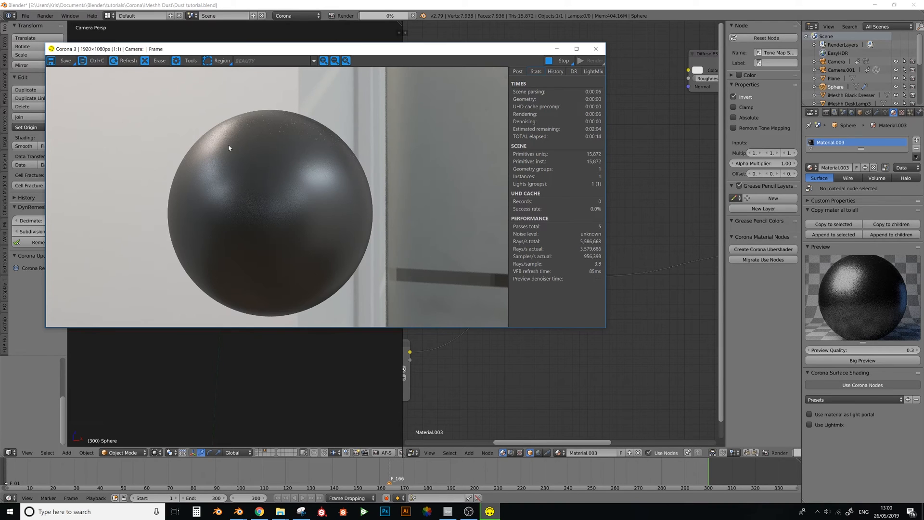
pyautogui.click(595, 48)
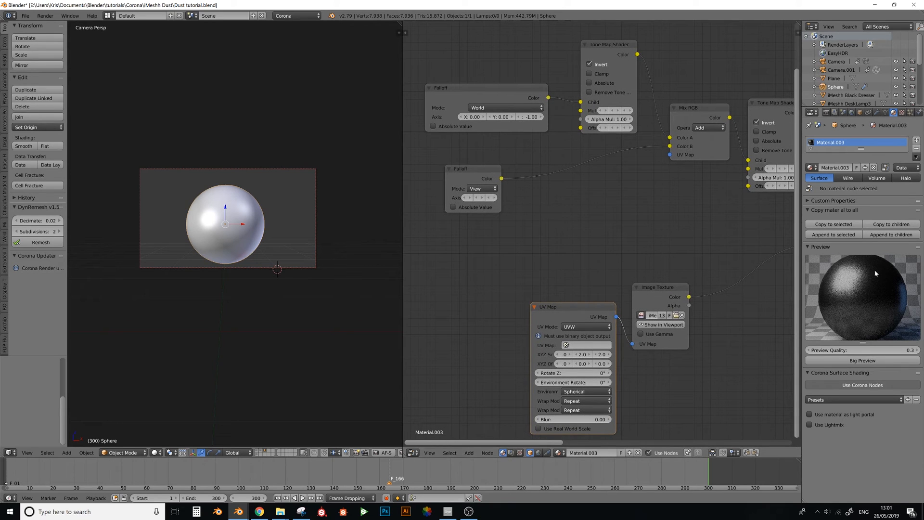
pyautogui.moveTo(865, 264)
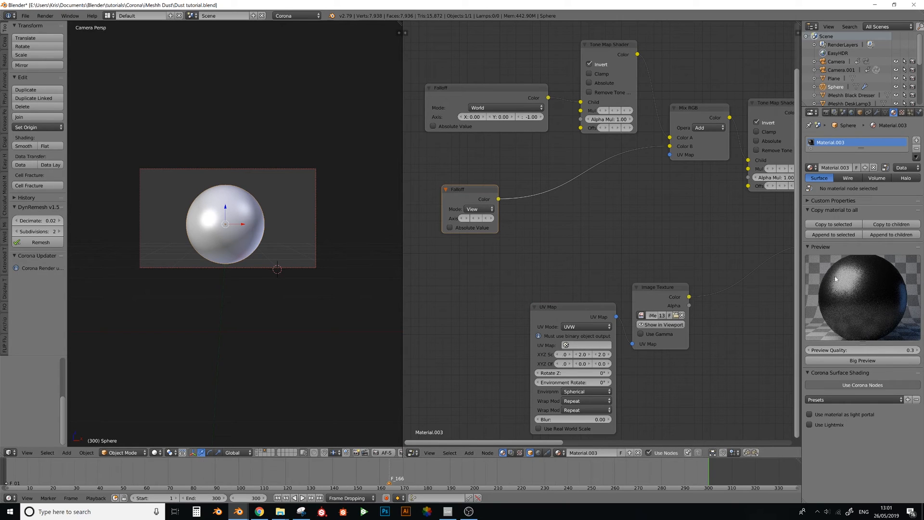
pyautogui.moveTo(851, 272)
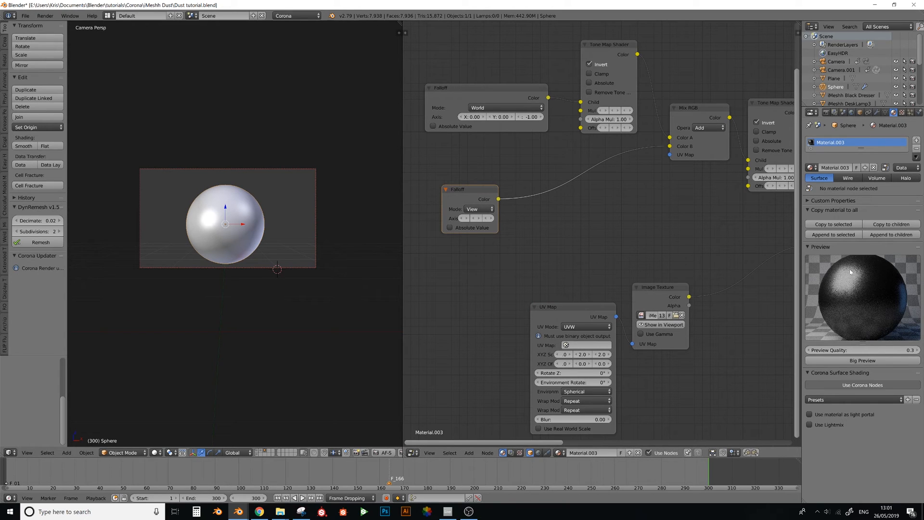
pyautogui.moveTo(860, 293)
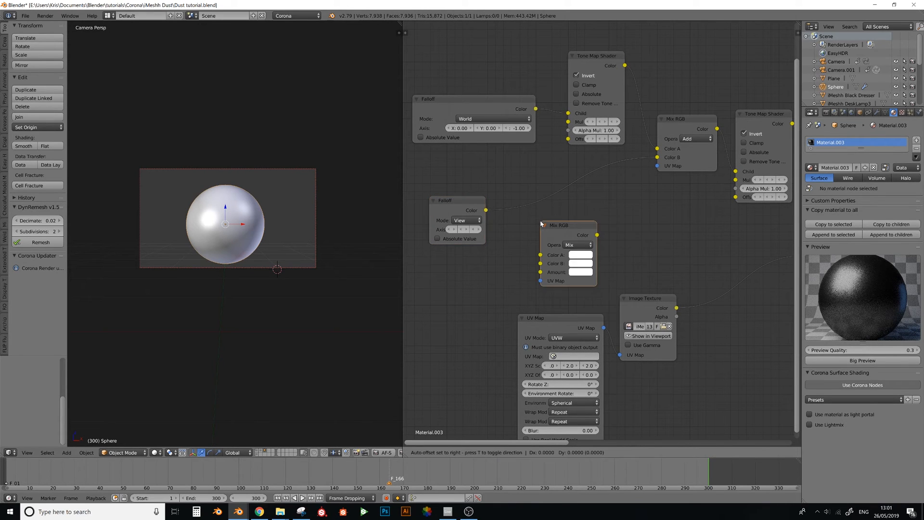
# Place the new Mix RGB node and set its second colour to black.
pyautogui.click(579, 254)
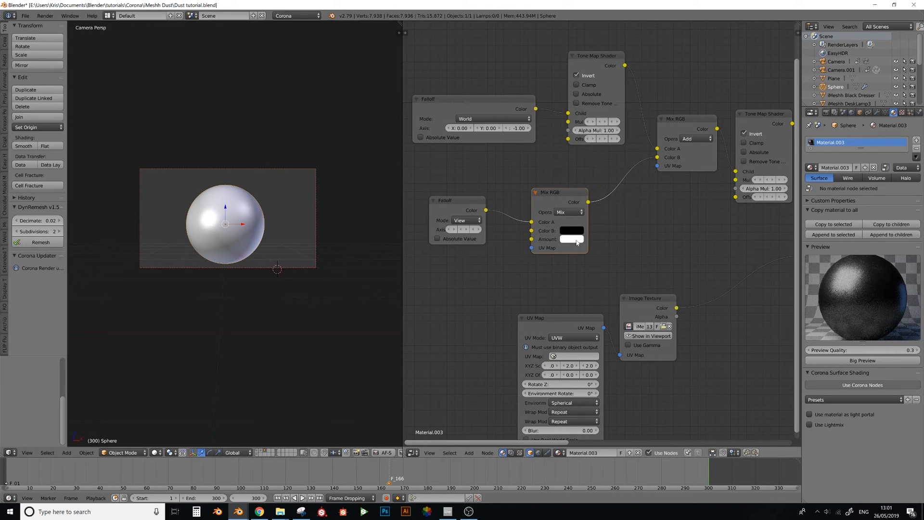
pyautogui.click(569, 230)
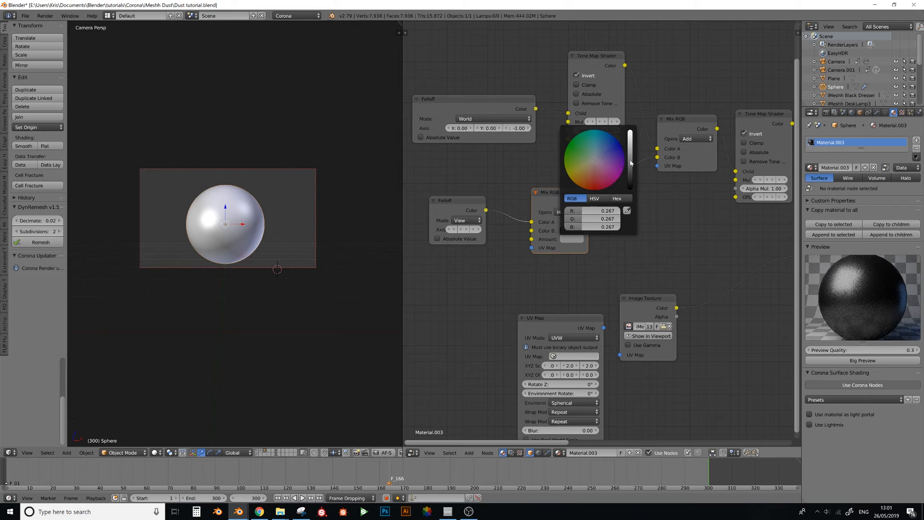
pyautogui.click(250, 206)
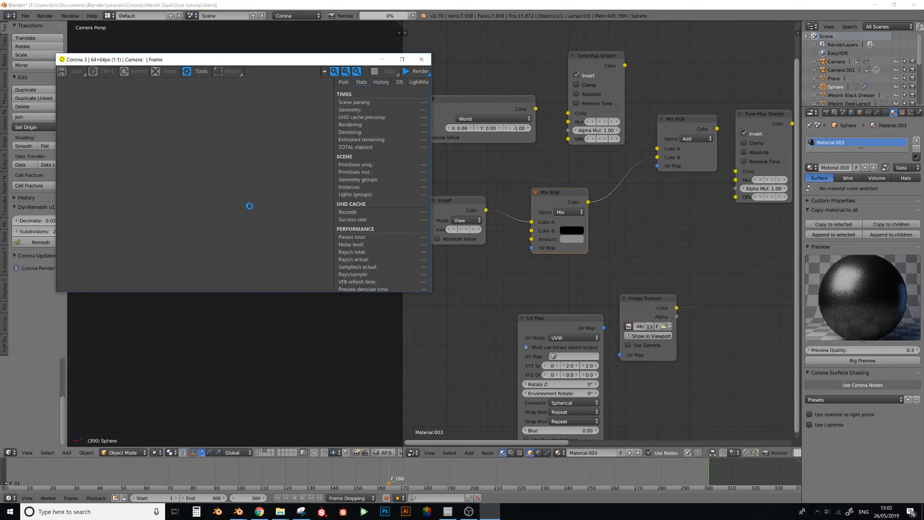
# Inspect the finished dark-sphere render in the Corona VFB and close the window.
pyautogui.click(416, 70)
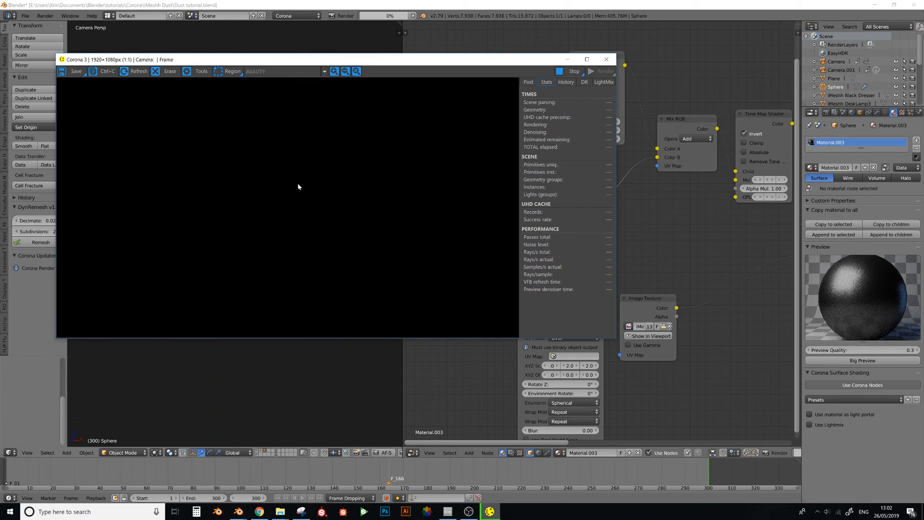
pyautogui.click(138, 70)
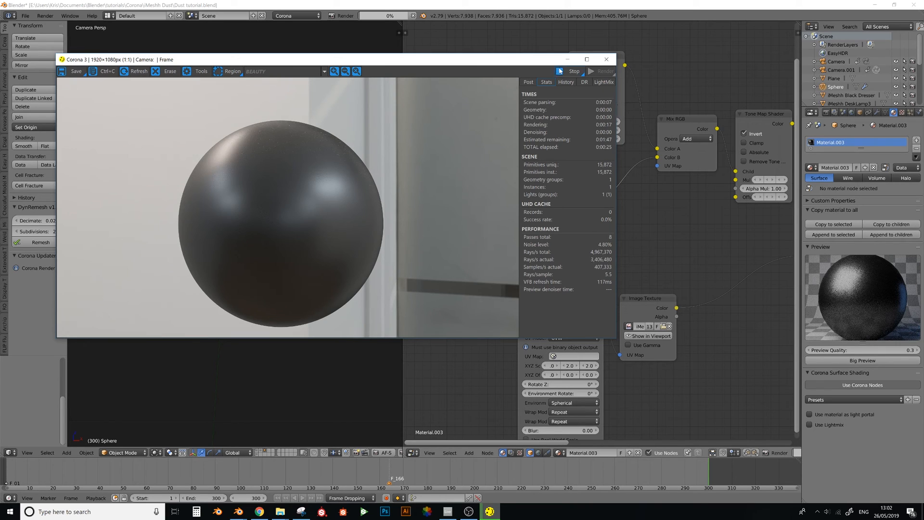
pyautogui.click(606, 59)
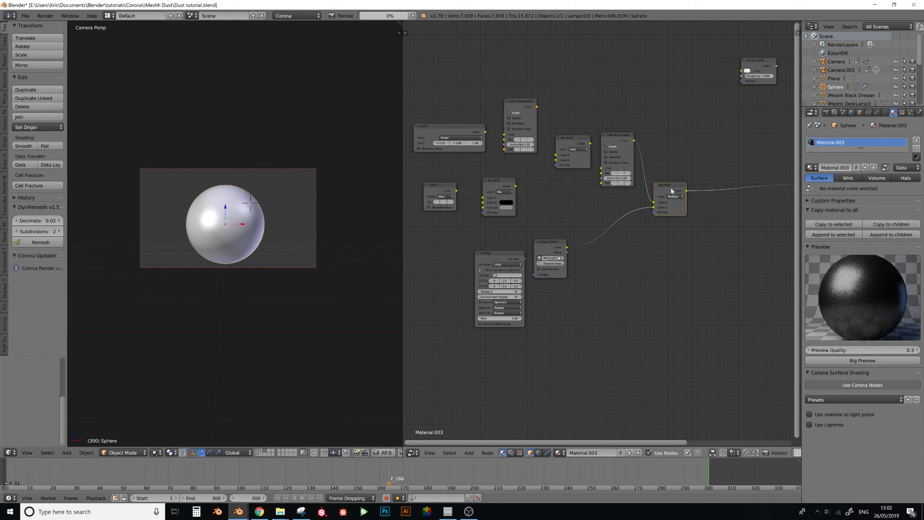
# Adjust a property on the second Corona Material node for the pale dust layer.
pyautogui.scroll(-3)
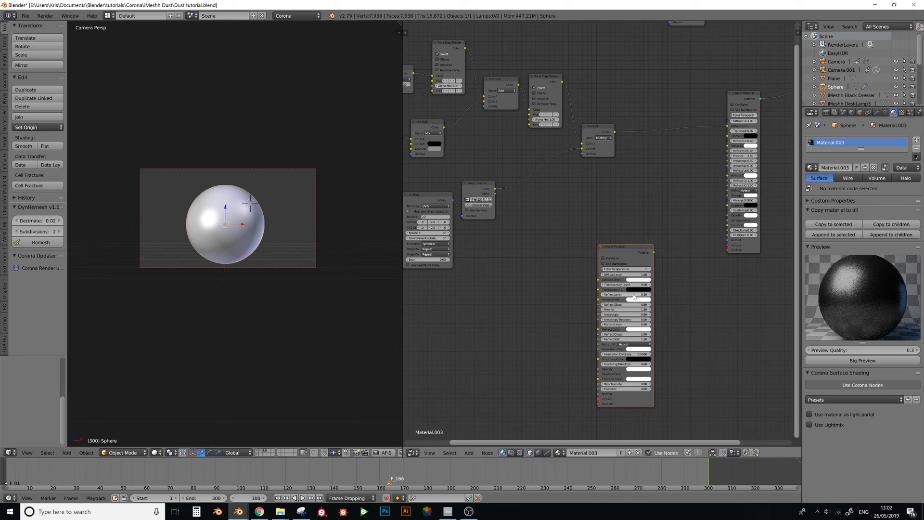
pyautogui.click(633, 279)
pyautogui.write('c')
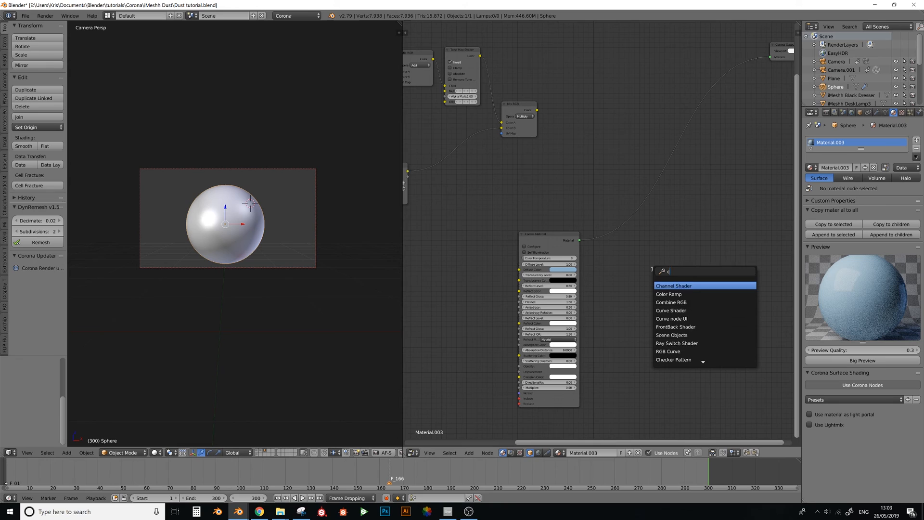
# Add a Corona layering node blending both materials through the dust mask and render.
pyautogui.click(673, 270)
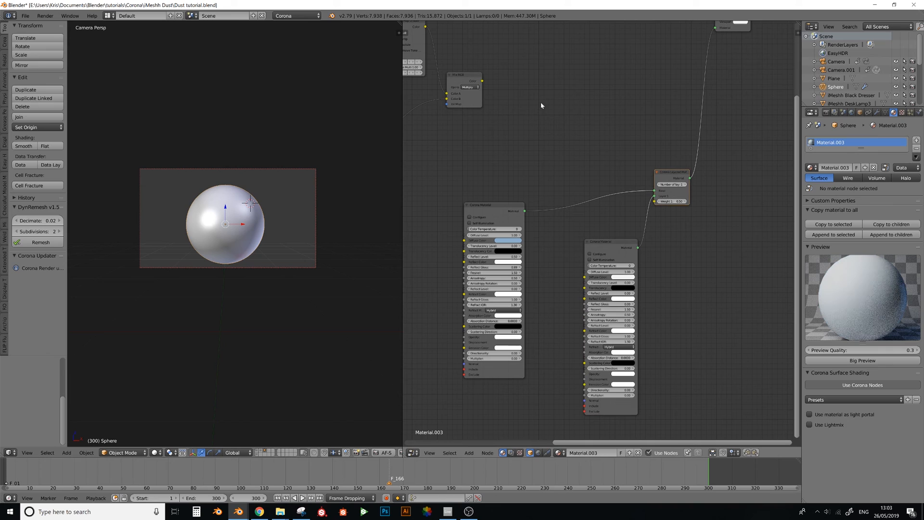
pyautogui.moveTo(499, 72)
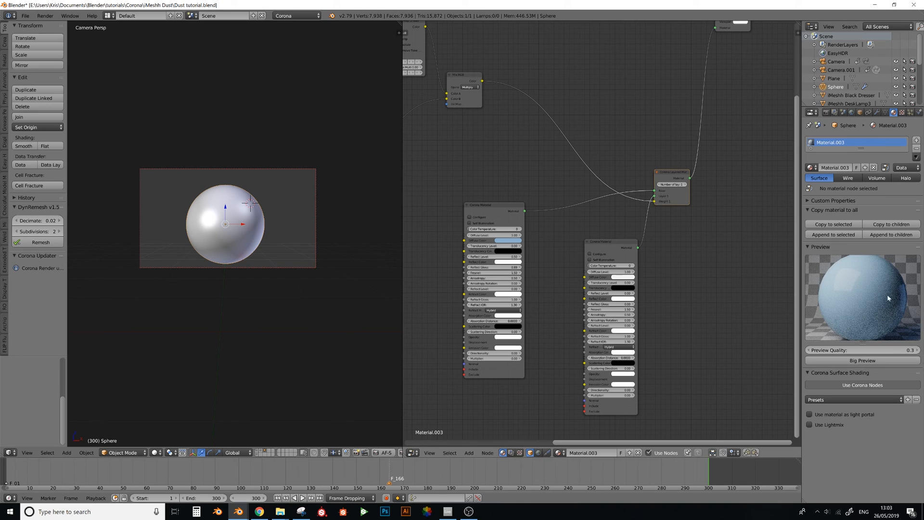
pyautogui.click(504, 235)
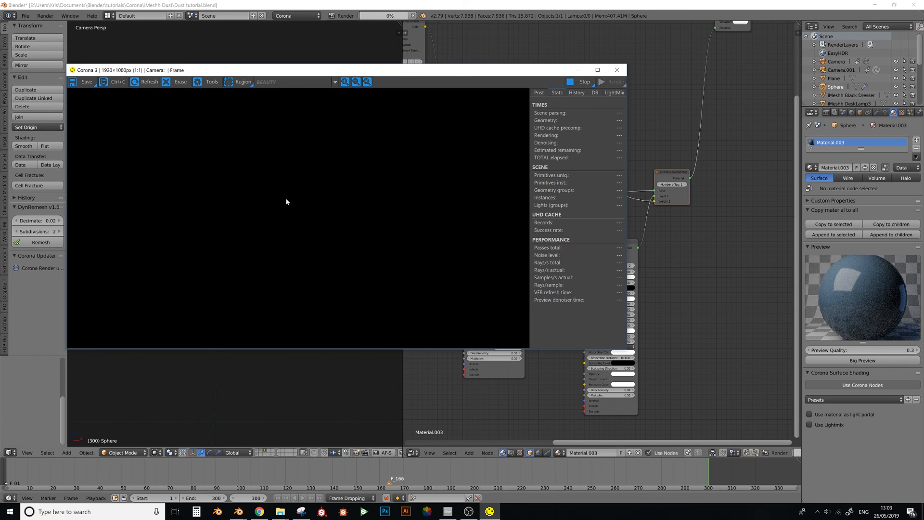
# Let the Corona VFB render refine to show the glossy blue sphere with its dust layer.
pyautogui.click(611, 82)
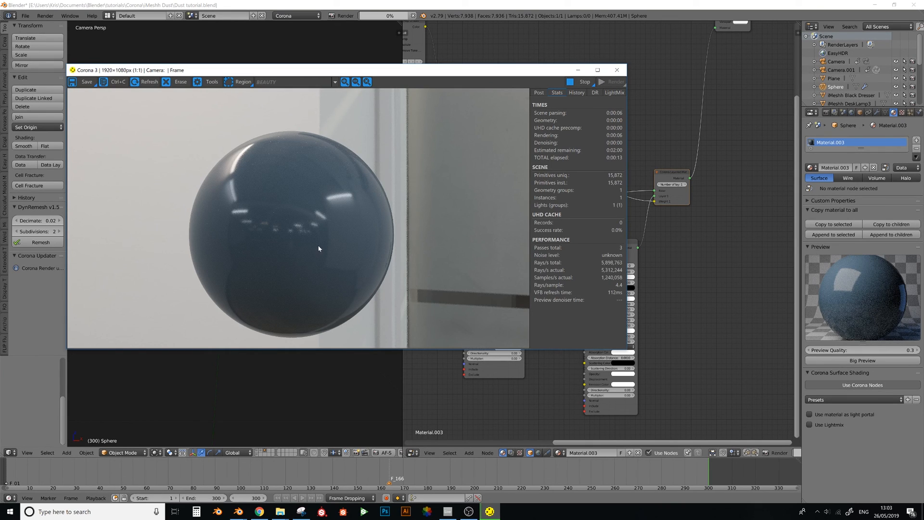
pyautogui.moveTo(295, 252)
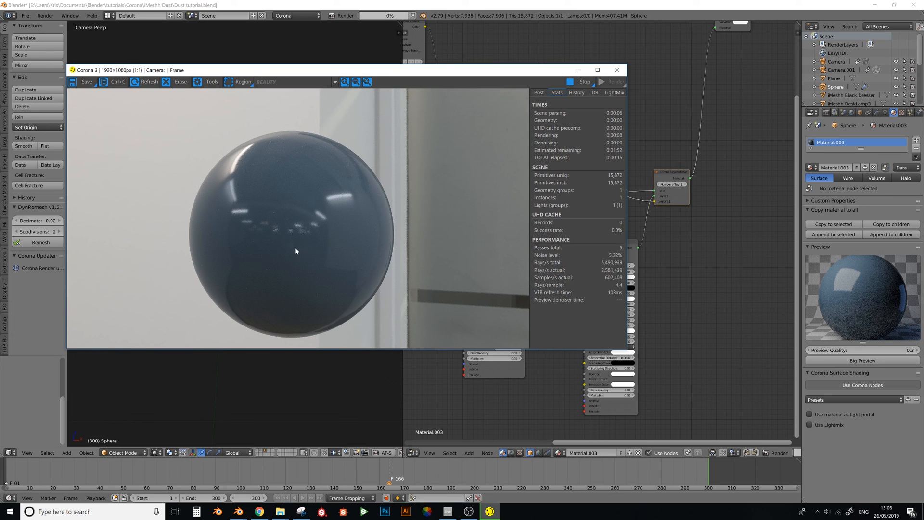